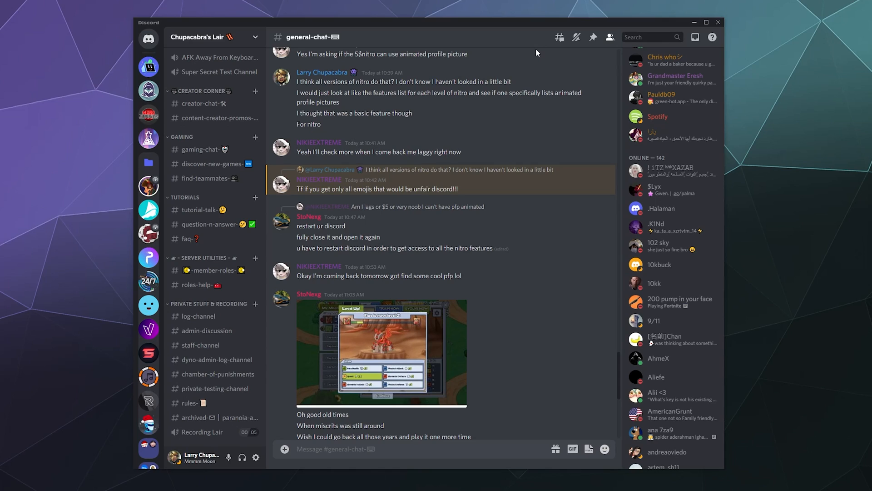
pyautogui.moveTo(666, 165)
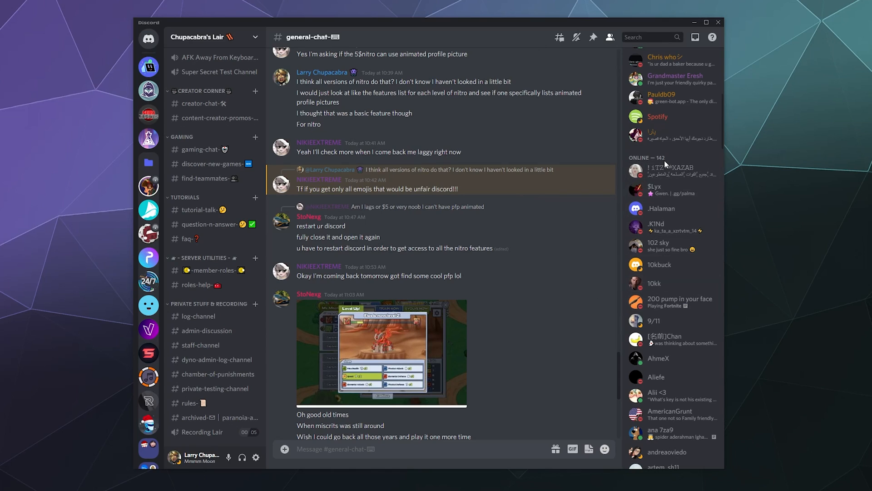
pyautogui.scroll(-3)
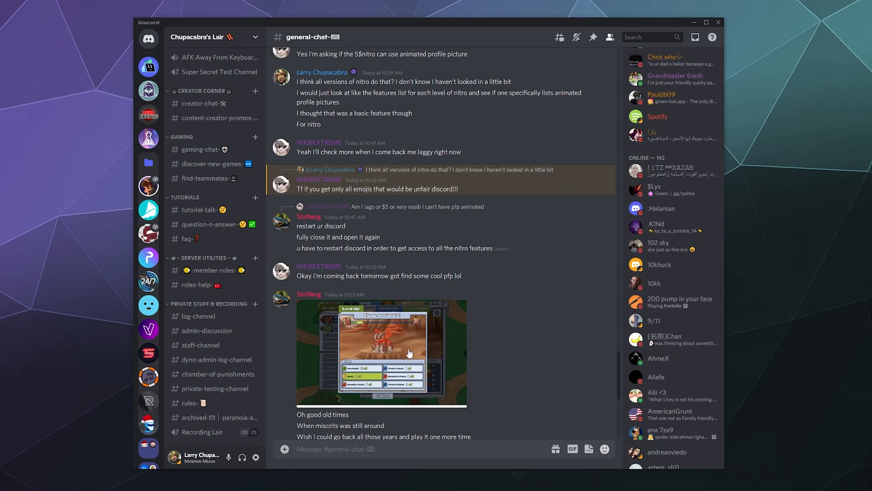
pyautogui.moveTo(512, 260)
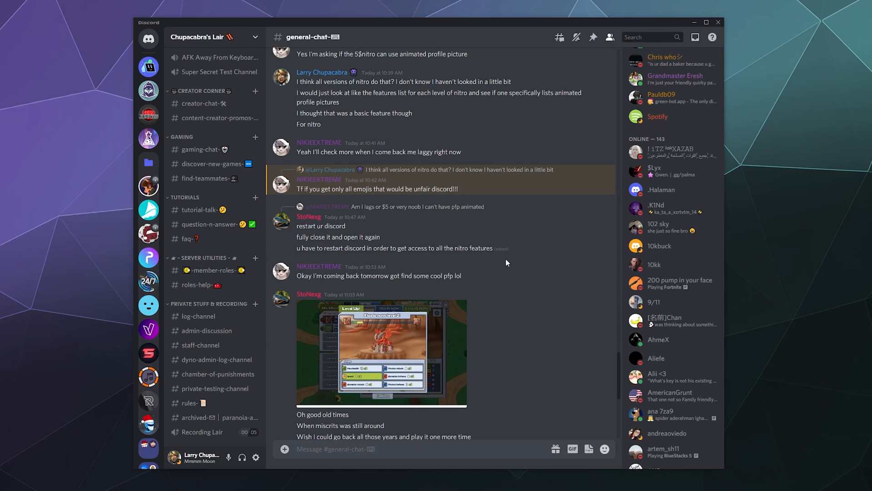
pyautogui.scroll(-3)
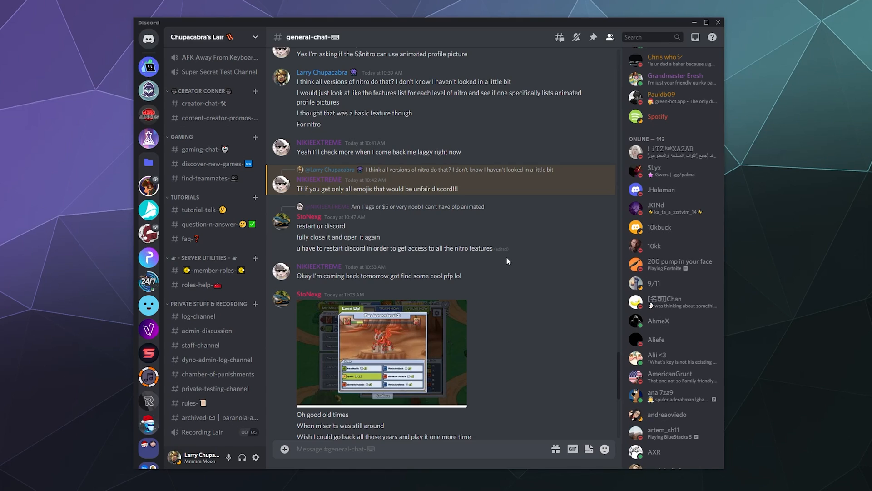
pyautogui.moveTo(591, 305)
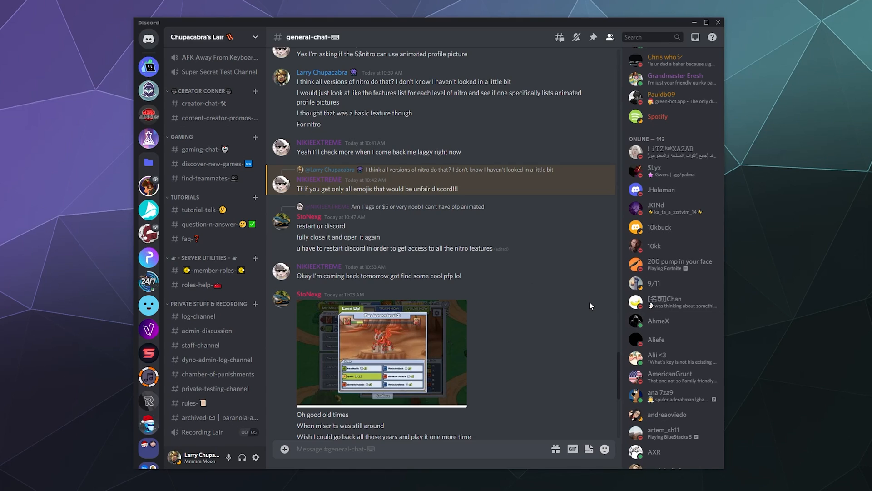
pyautogui.scroll(-3)
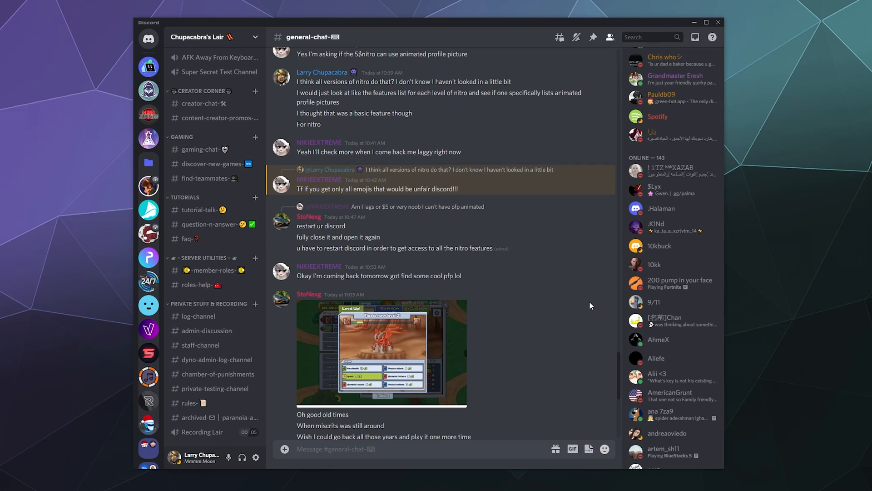
pyautogui.moveTo(662, 312)
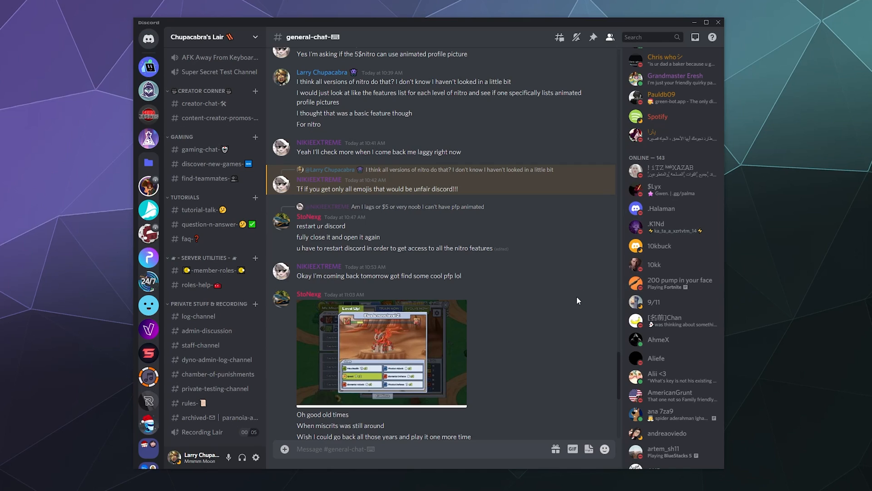
pyautogui.rightClick(655, 227)
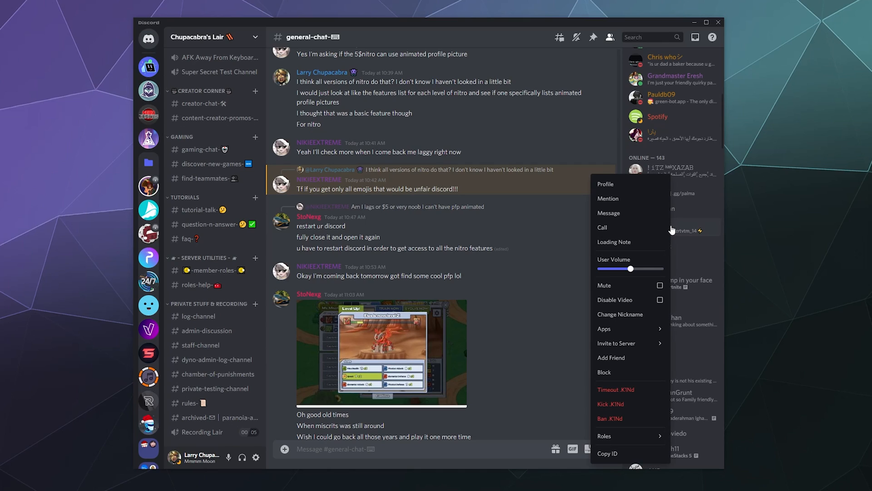
pyautogui.moveTo(627, 314)
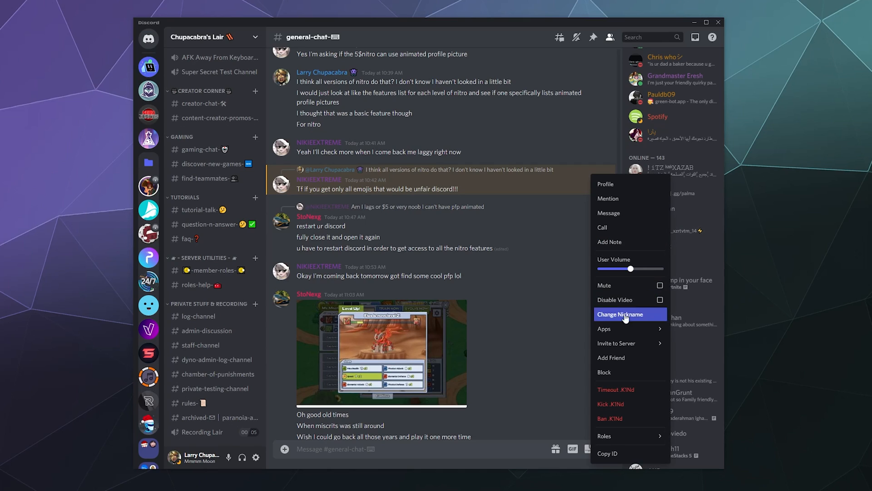
pyautogui.moveTo(628, 406)
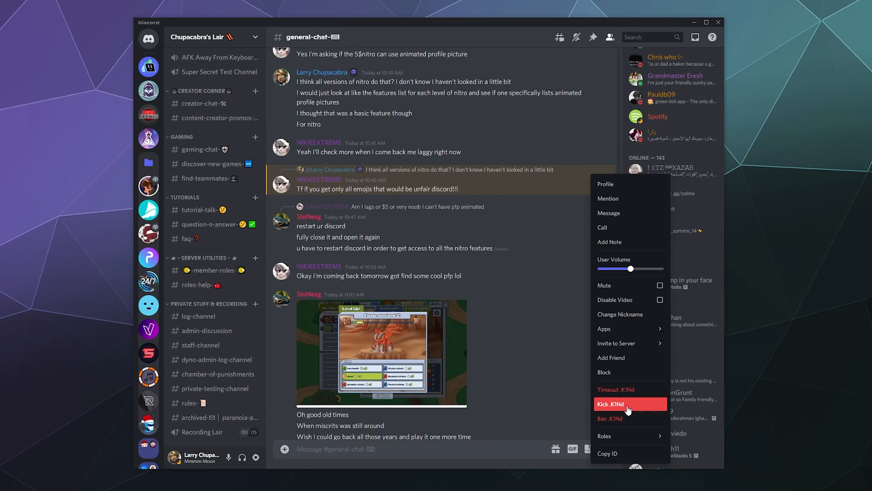
# - Choose Timeout .K1Nd so the dialog with duration choices and reason field appears
pyautogui.click(615, 389)
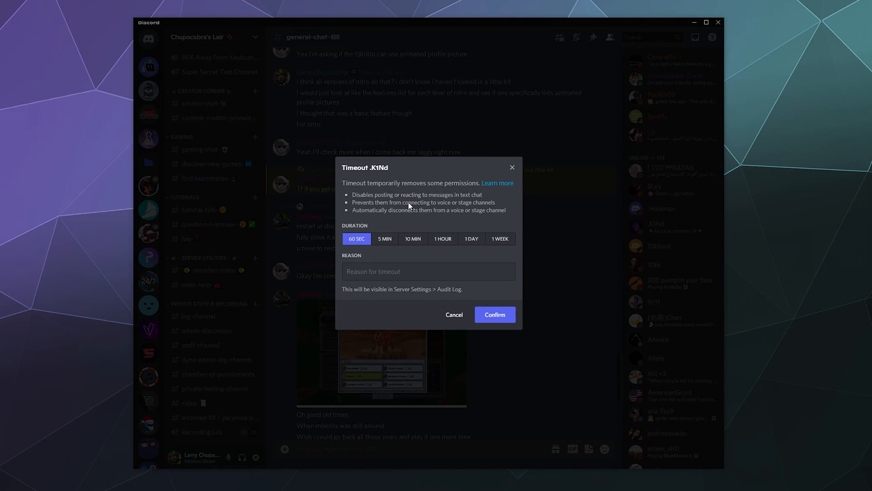
pyautogui.moveTo(366, 244)
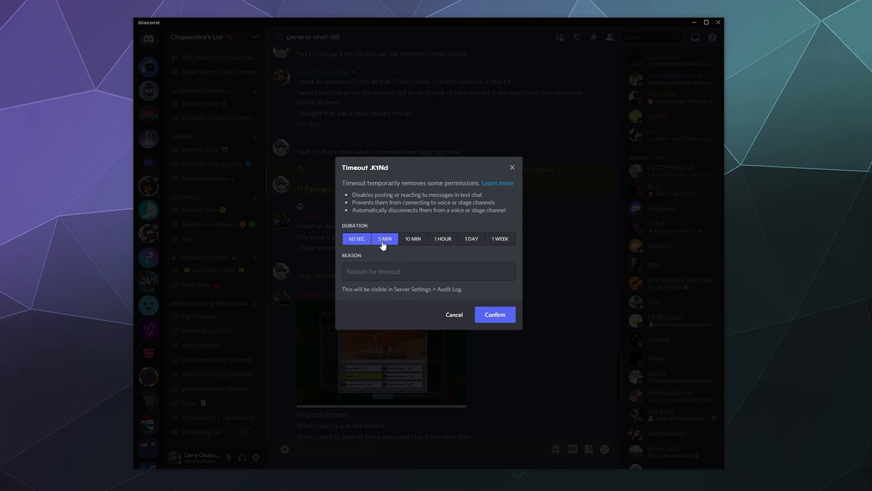
pyautogui.click(471, 238)
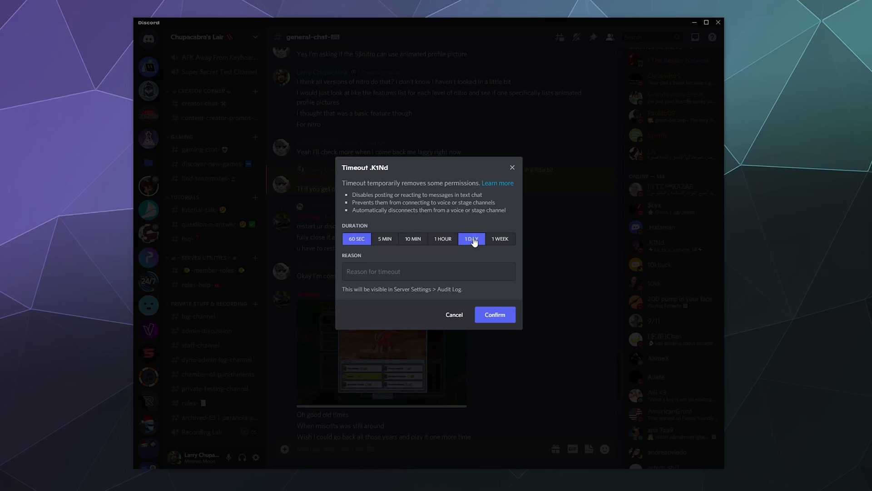
pyautogui.click(357, 238)
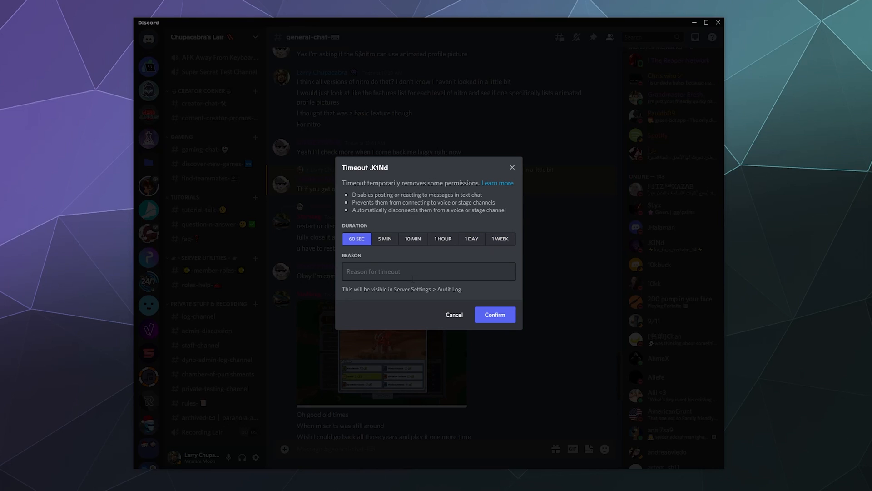
pyautogui.moveTo(403, 262)
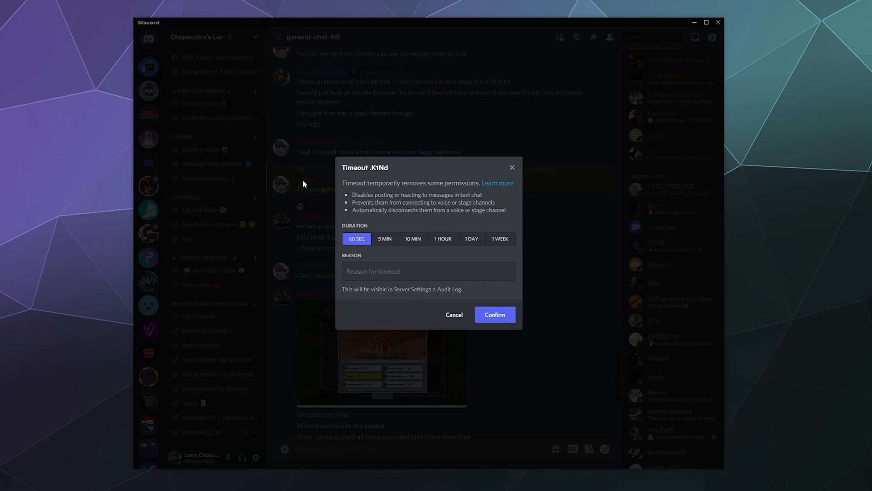
pyautogui.moveTo(402, 208)
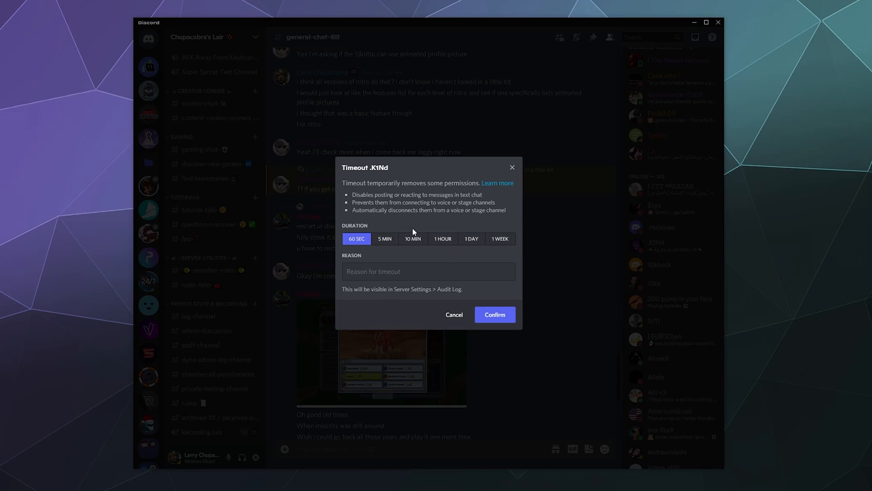
pyautogui.moveTo(408, 232)
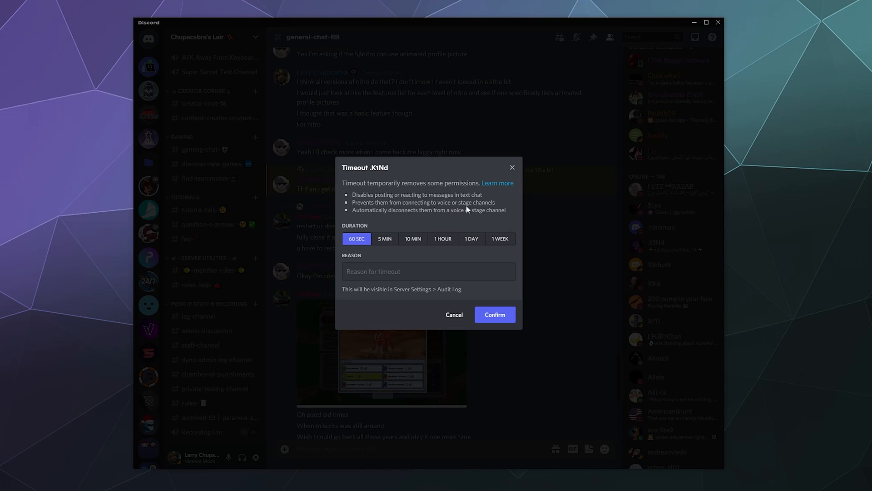
pyautogui.moveTo(458, 224)
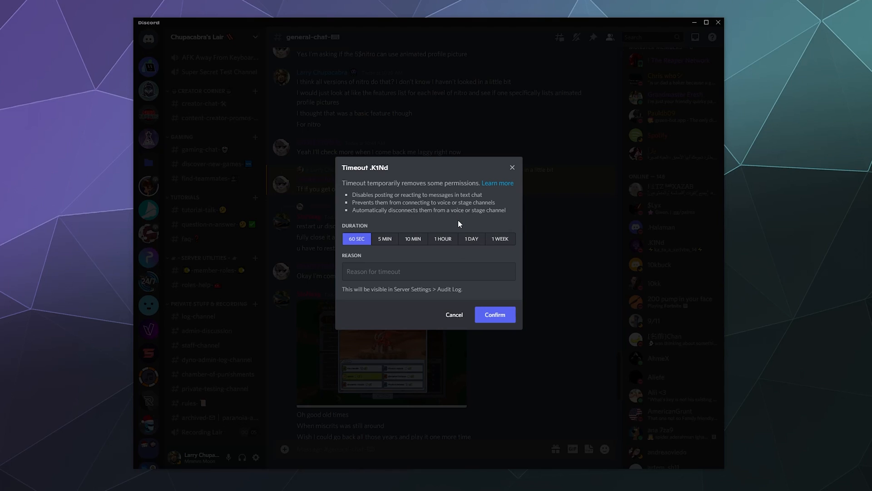
pyautogui.moveTo(460, 223)
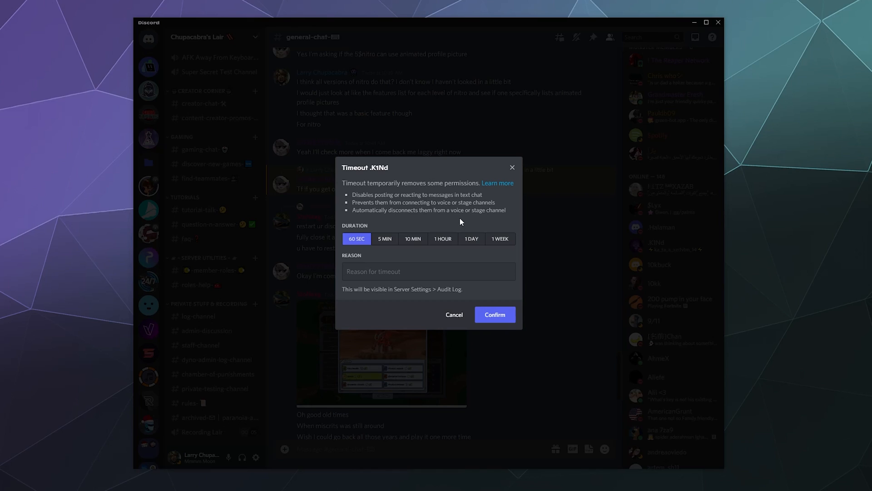
pyautogui.moveTo(462, 220)
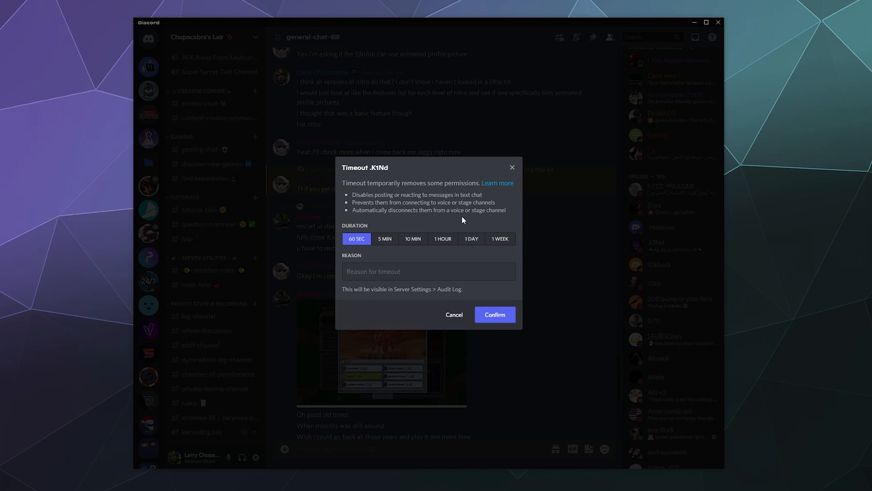
pyautogui.moveTo(430, 289)
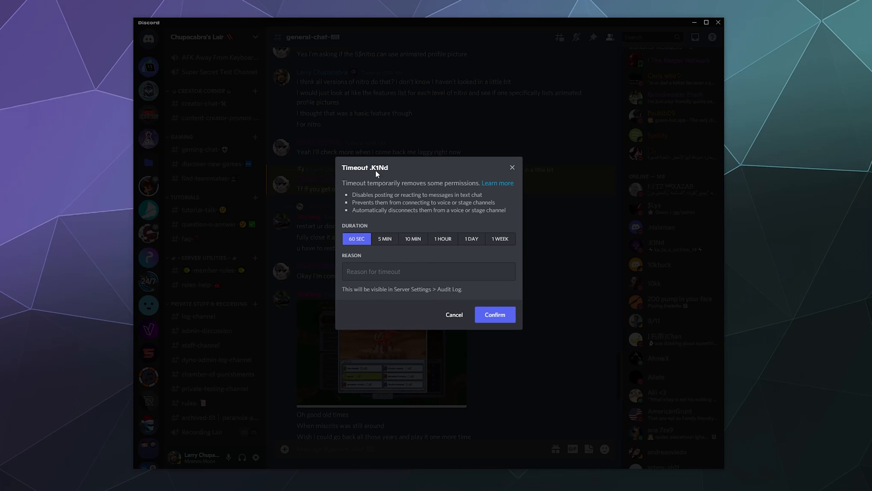
# - Apply a 10-minute timeout with reason "Test Timeout - Let's Call it Angry Spam"
pyautogui.click(413, 239)
pyautogui.write('T')
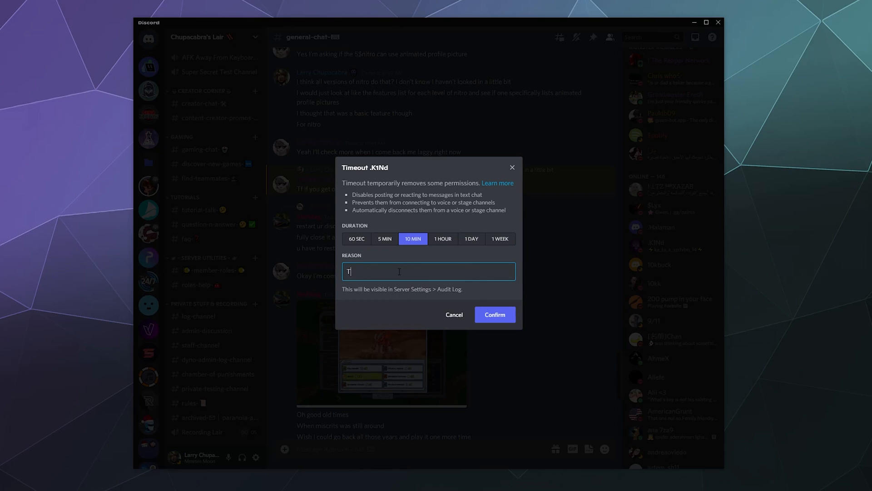
pyautogui.write('est Timeout -')
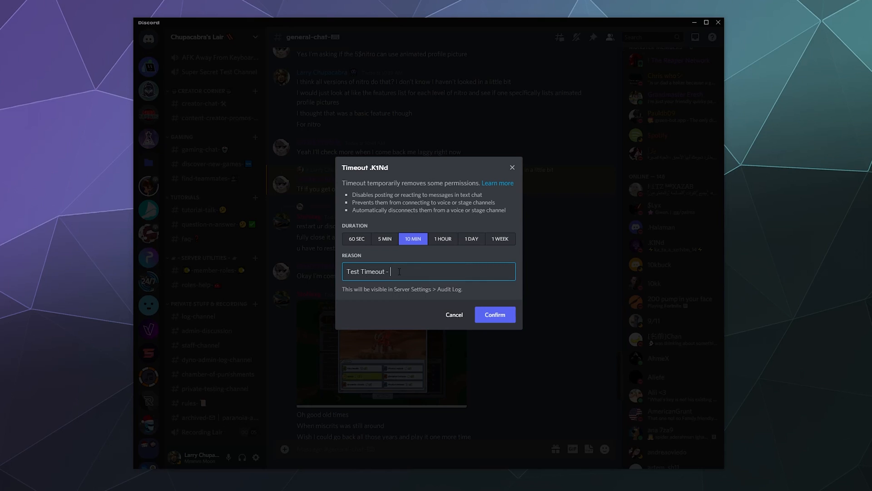
pyautogui.write("Let's")
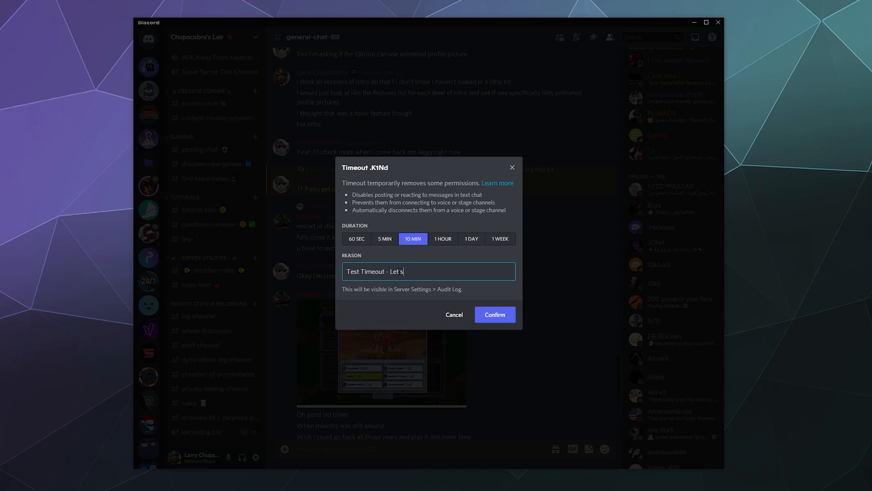
pyautogui.write('Call it Angry')
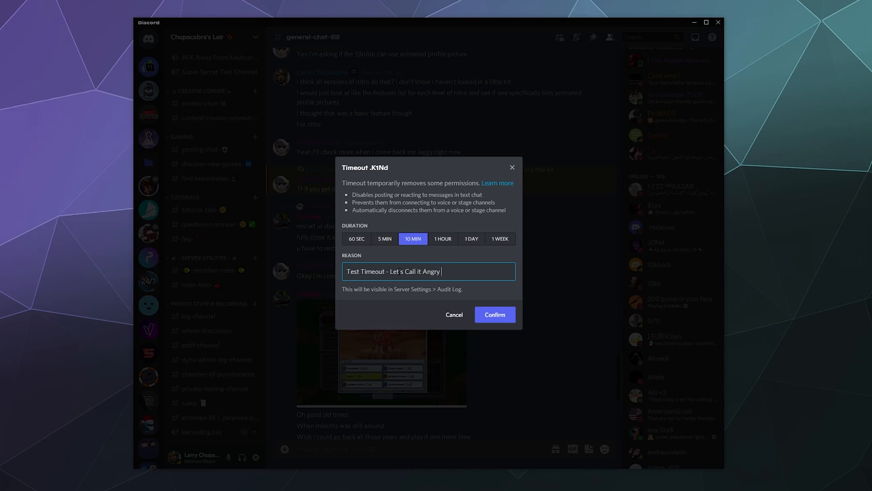
pyautogui.write('Spam')
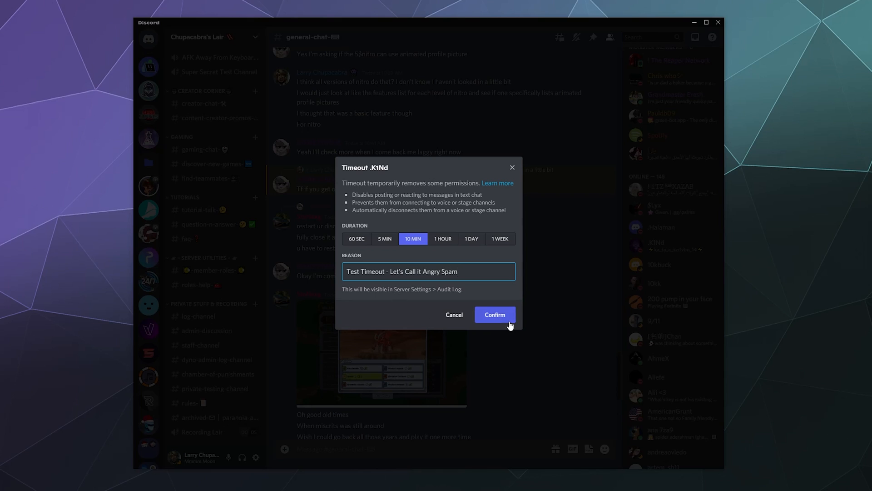
pyautogui.click(494, 314)
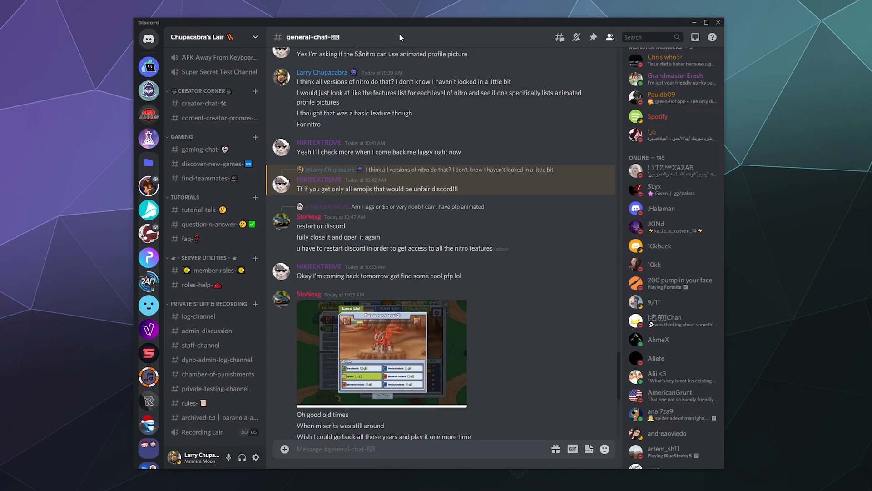
pyautogui.moveTo(452, 375)
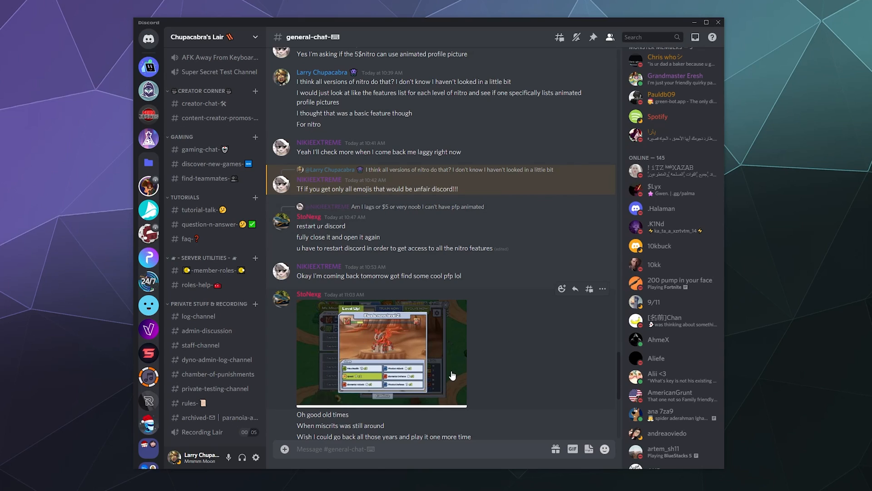
pyautogui.moveTo(487, 340)
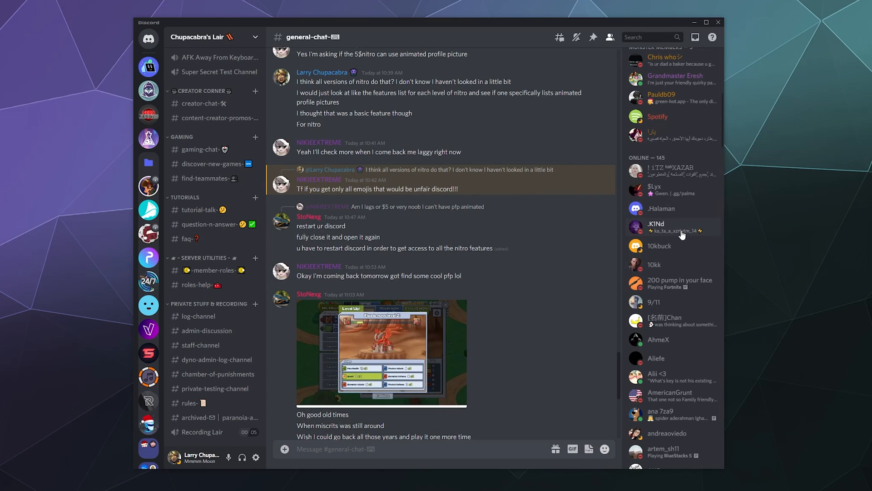
# - Bring up .K1Nd's context menu again, now offering Remove Timeout
pyautogui.rightClick(657, 227)
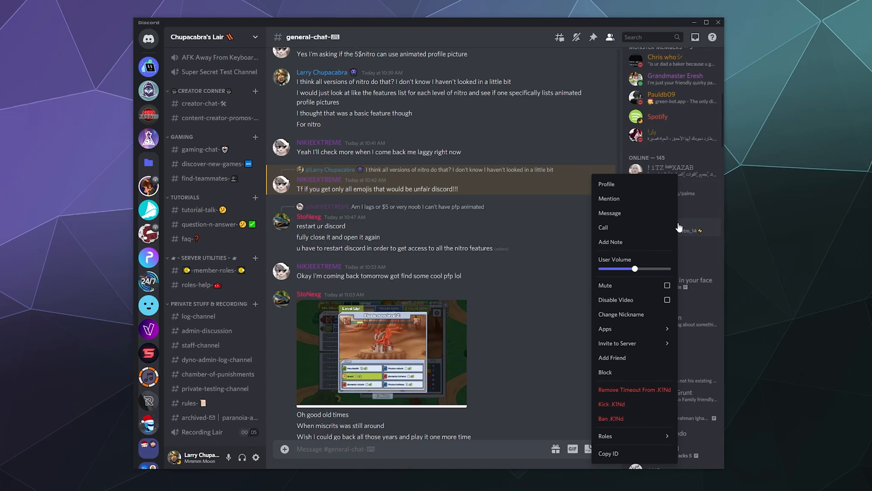
pyautogui.moveTo(634, 390)
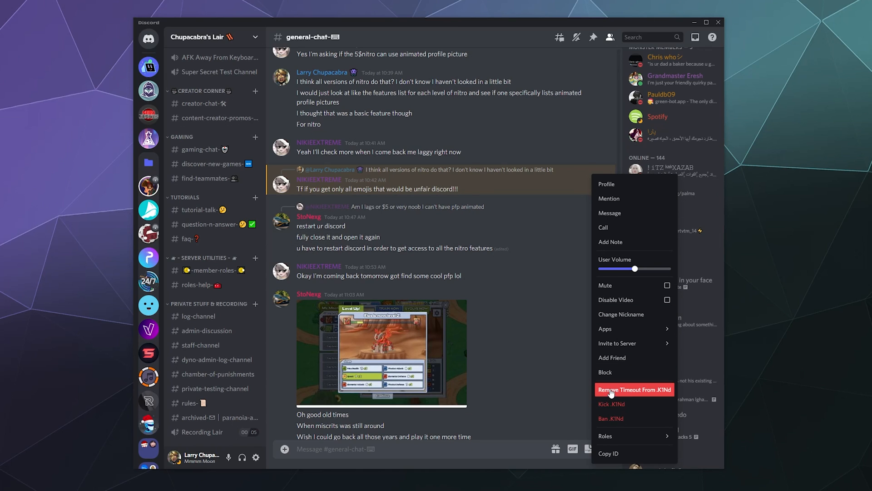
# - Remove the timeout from .K1Nd and confirm, with about 9.5 minutes remaining
pyautogui.click(634, 390)
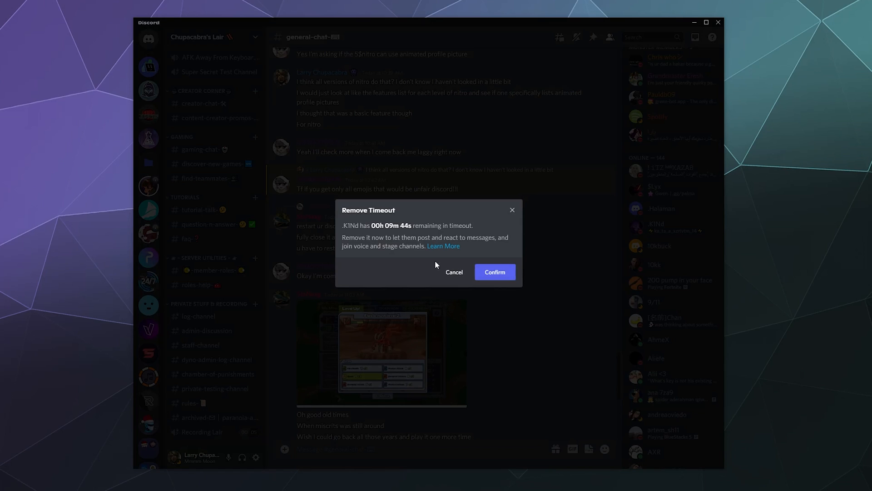
pyautogui.moveTo(382, 234)
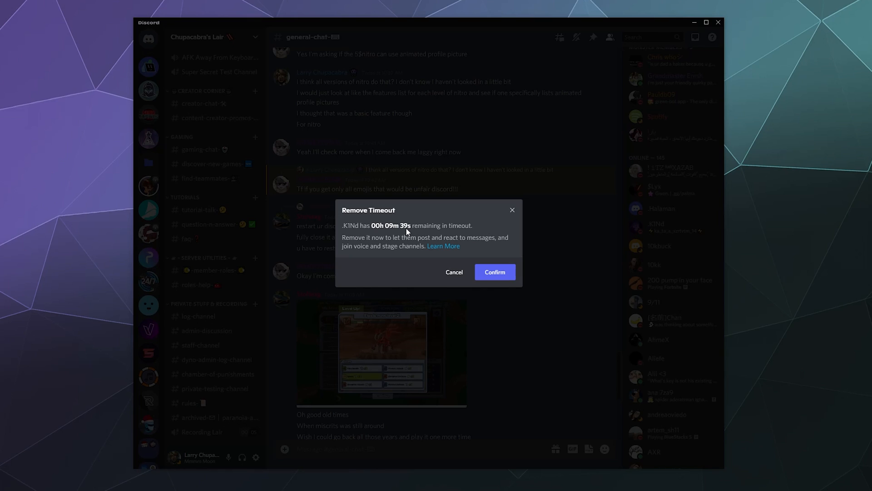
pyautogui.moveTo(494, 271)
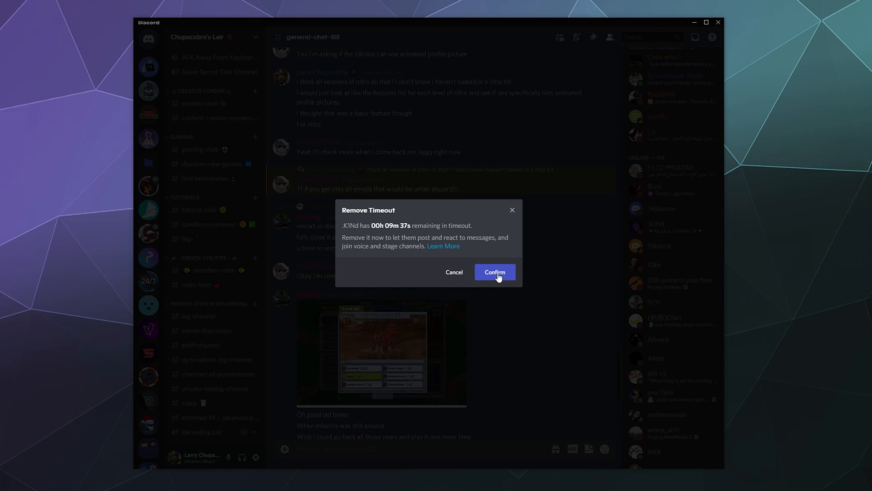
pyautogui.click(493, 271)
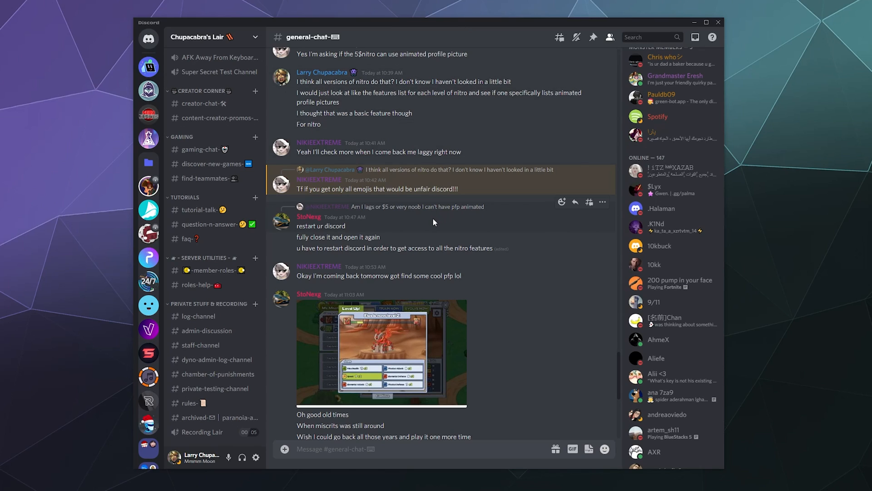
pyautogui.scroll(-3)
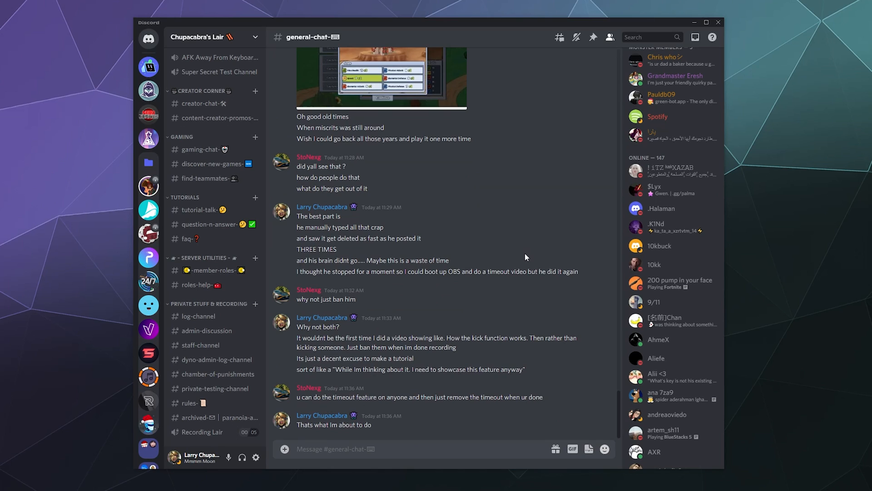
pyautogui.scroll(-3)
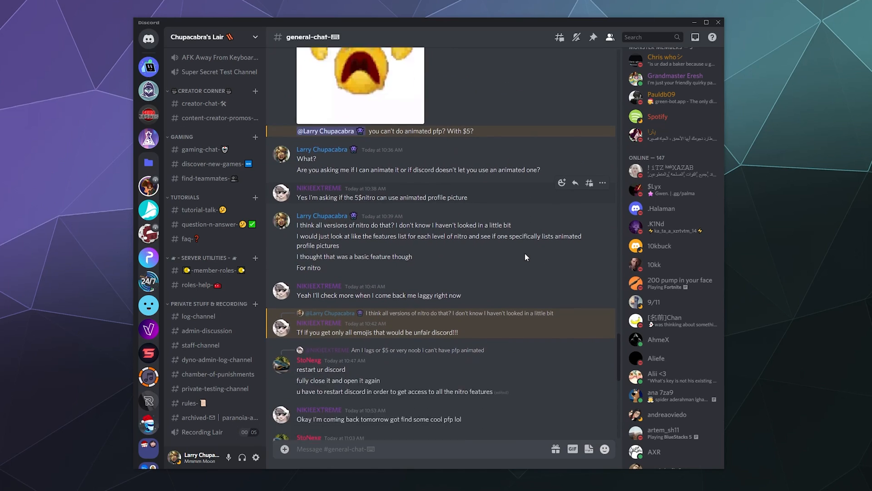
pyautogui.scroll(-3)
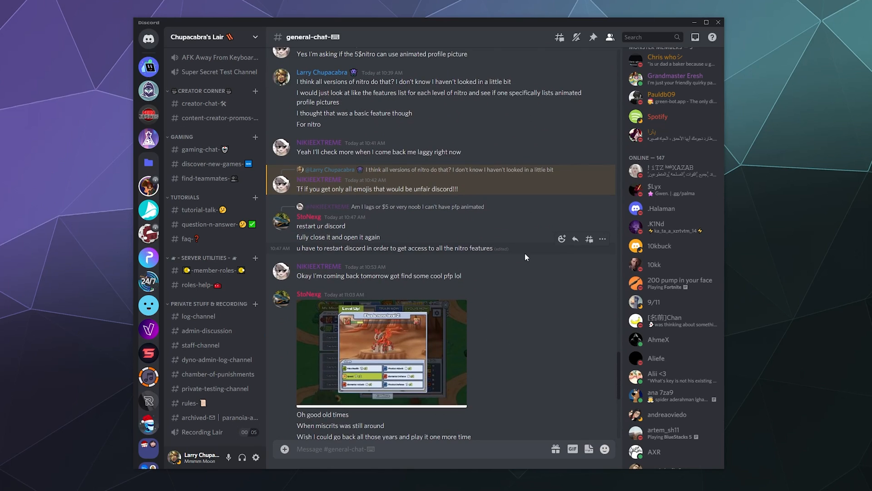